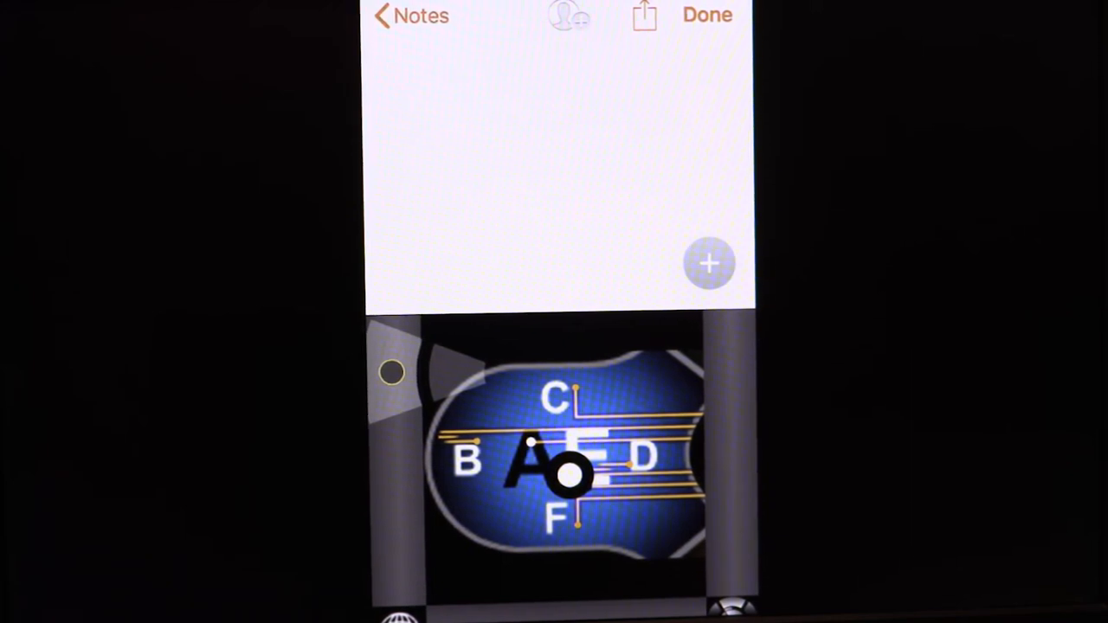
{"action": "type", "text": "A"}
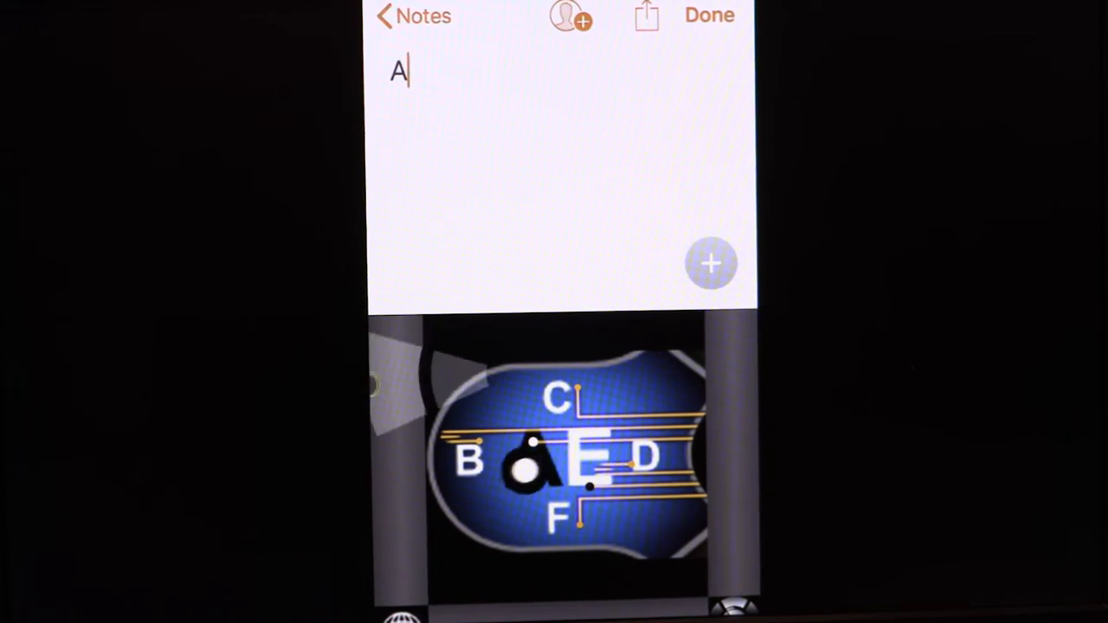
{"action": "type", "text": "a"}
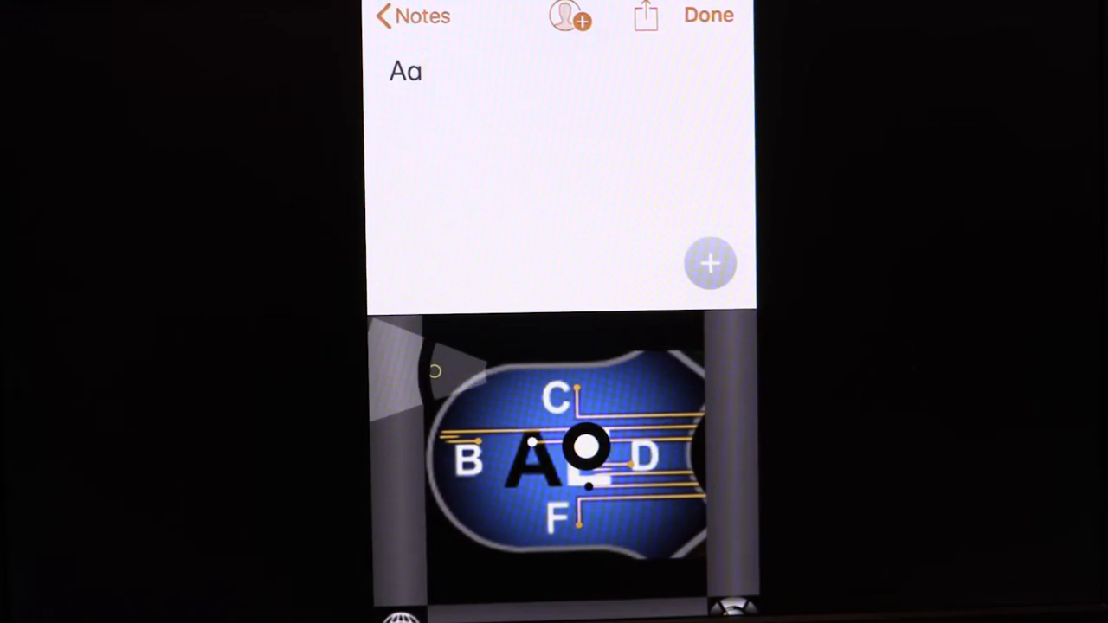
{"action": "type", "text": "e"}
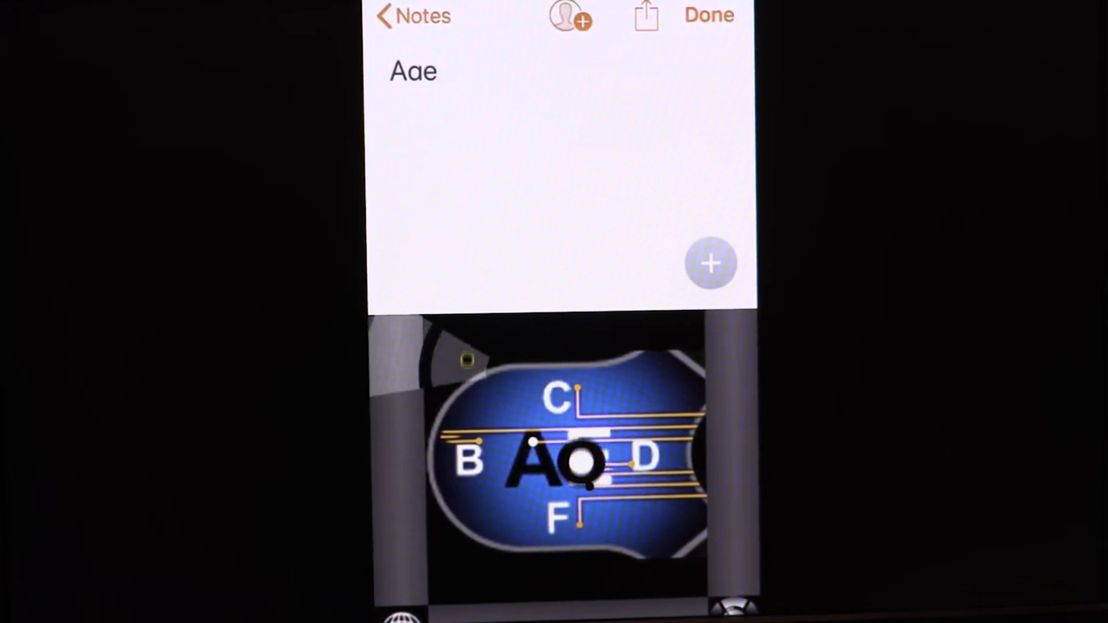
{"action": "type", "text": "c"}
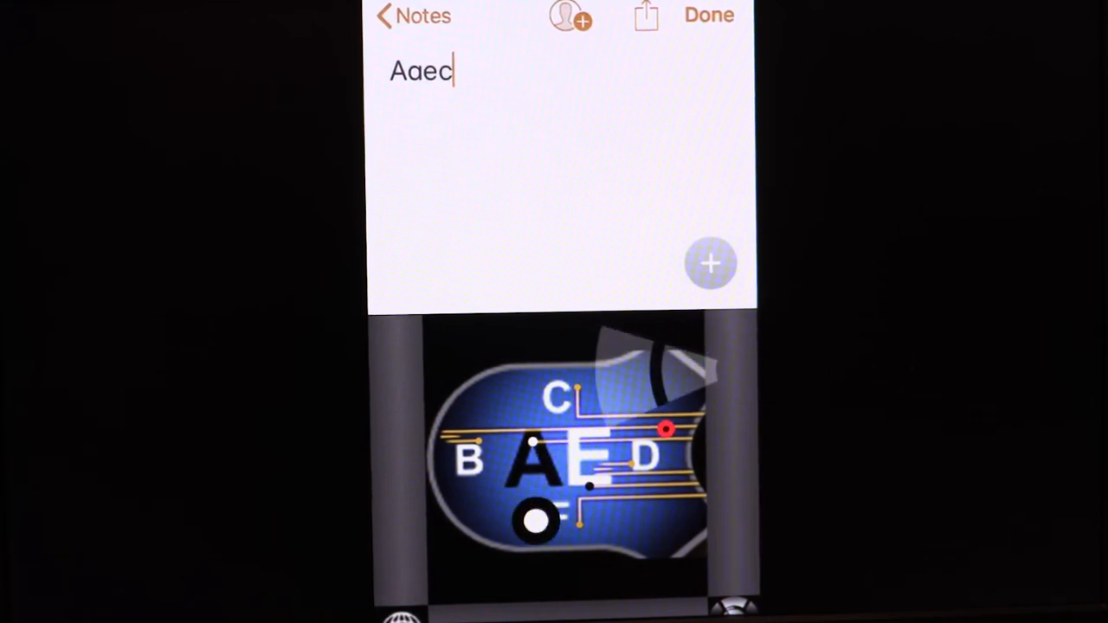
{"action": "type", "text": "fb"}
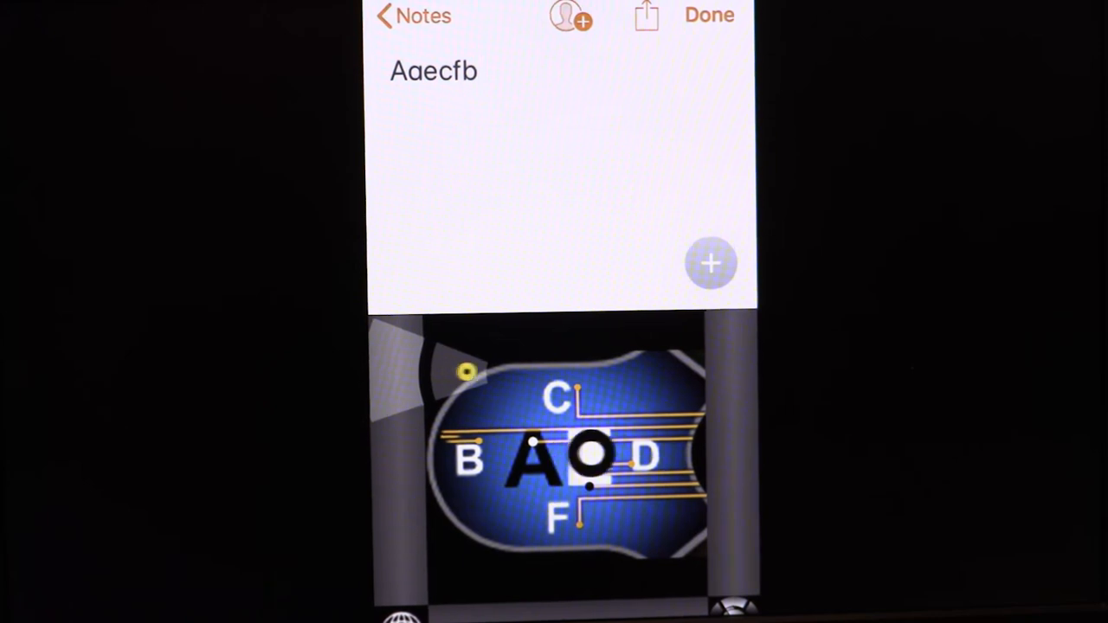
{"action": "type", "text": "d"}
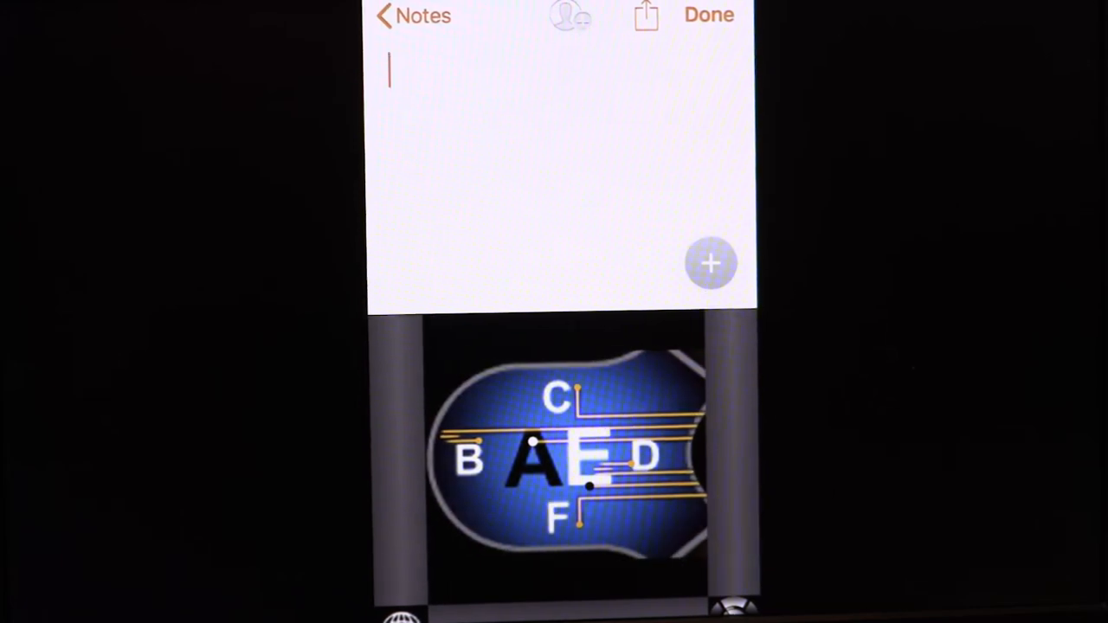
{"action": "type", "text": "A"}
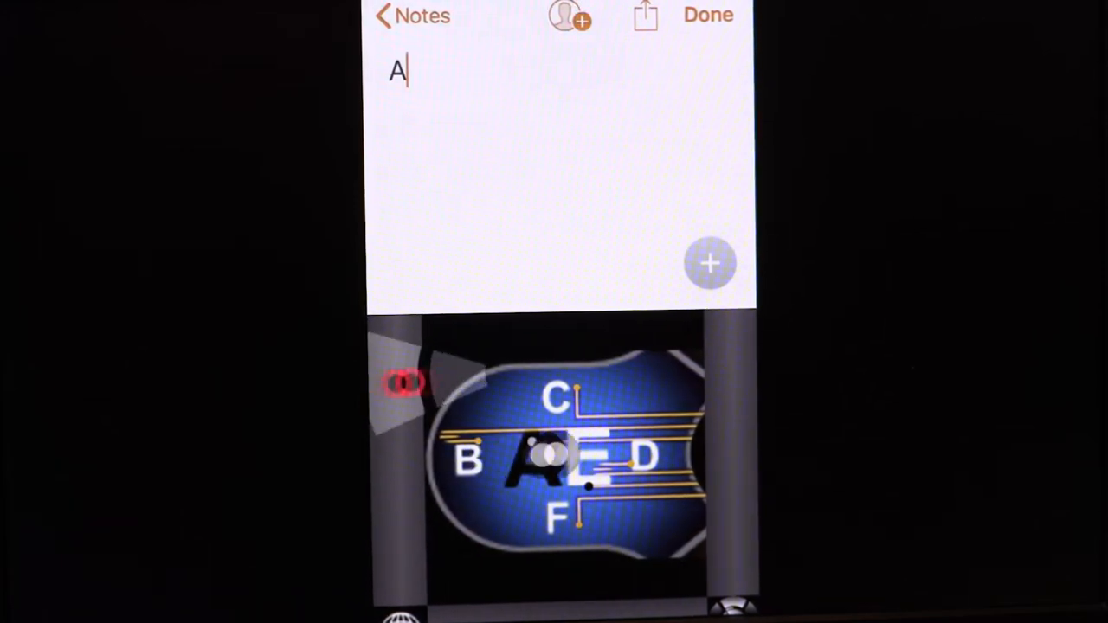
{"action": "type", "text": "bc"}
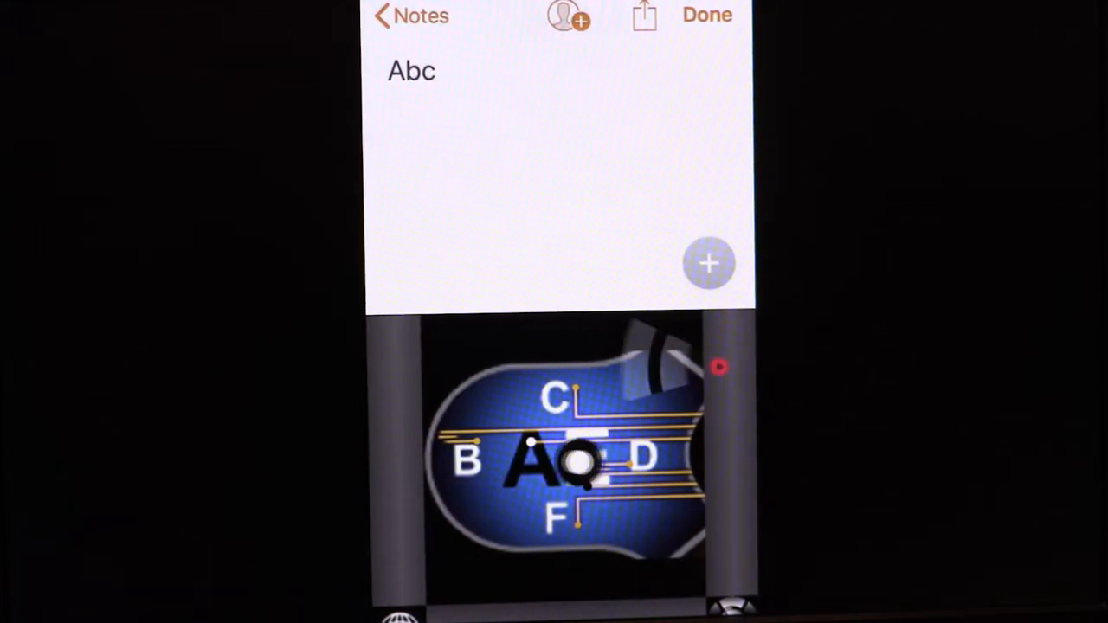
{"action": "type", "text": "de"}
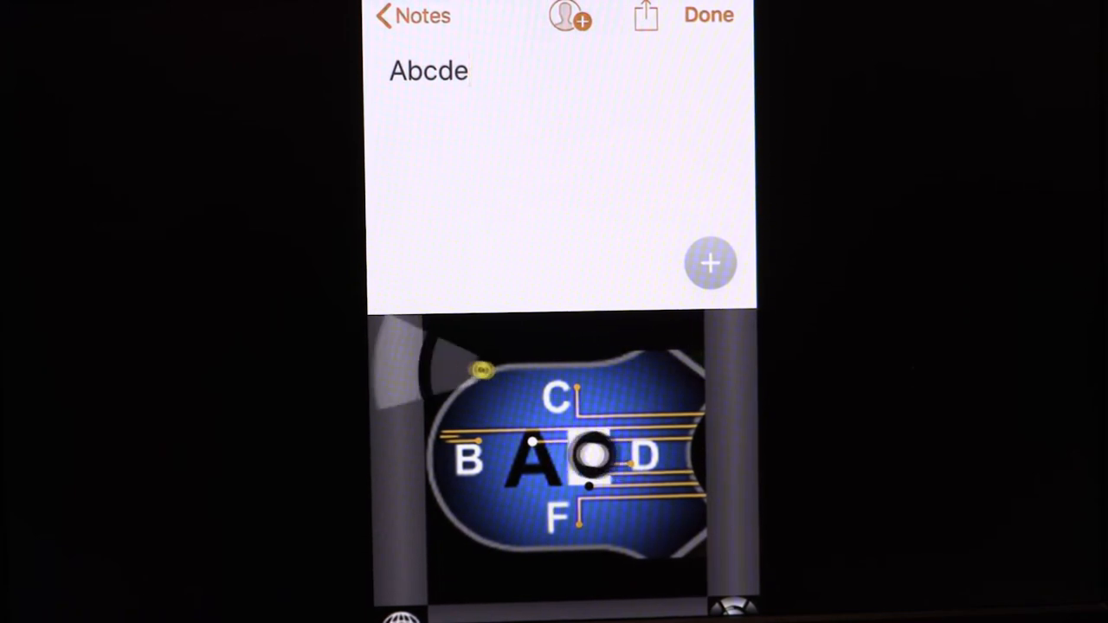
{"action": "type", "text": "f"}
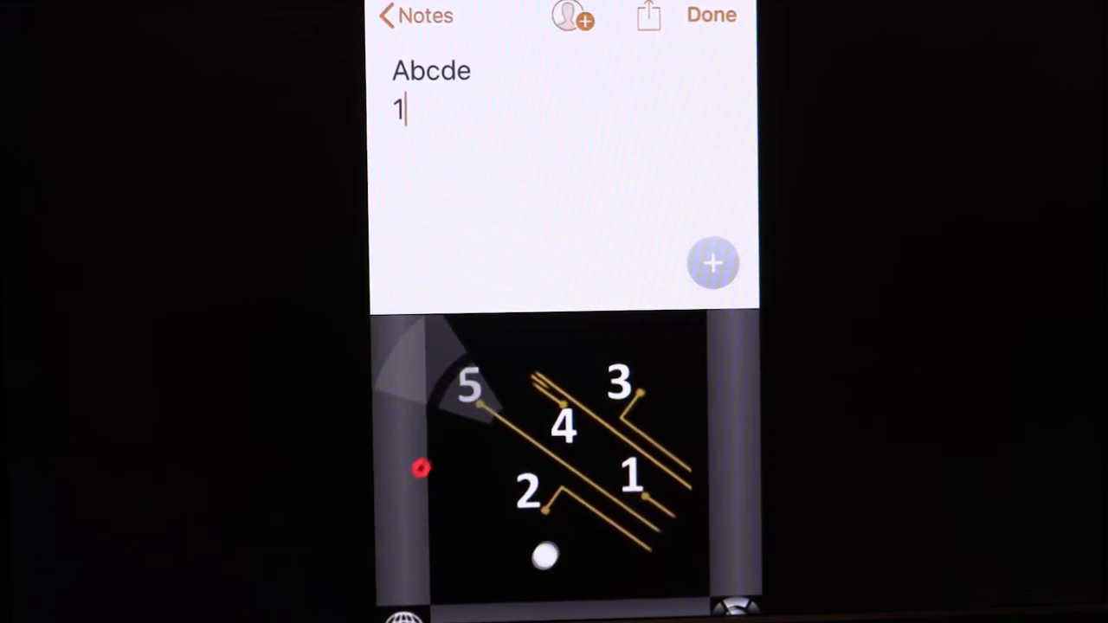
{"action": "type", "text": "2"}
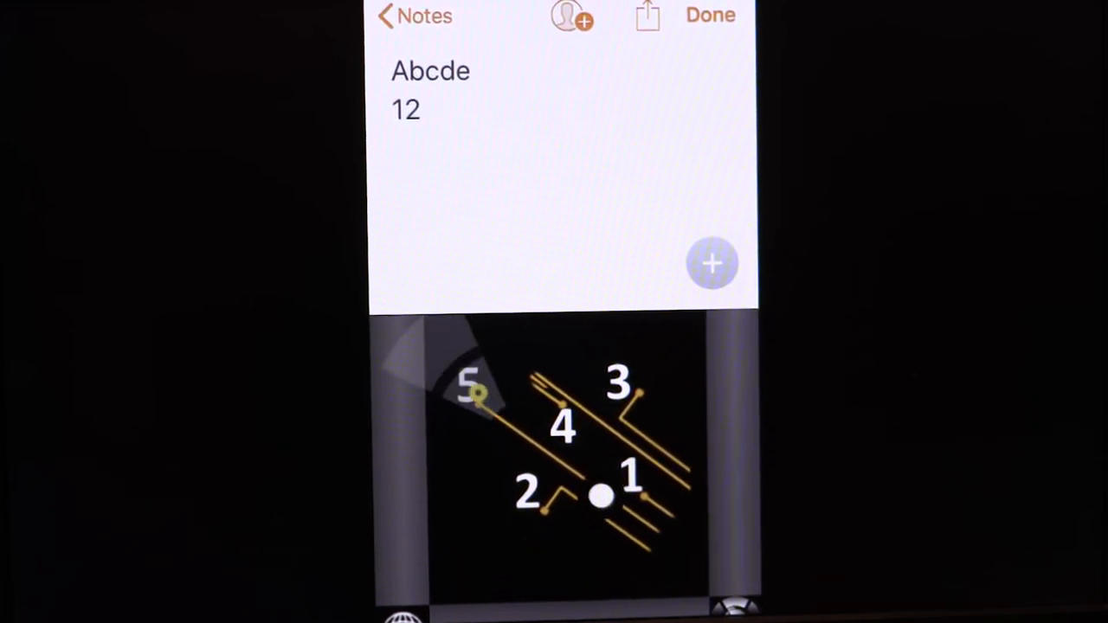
{"action": "type", "text": "3"}
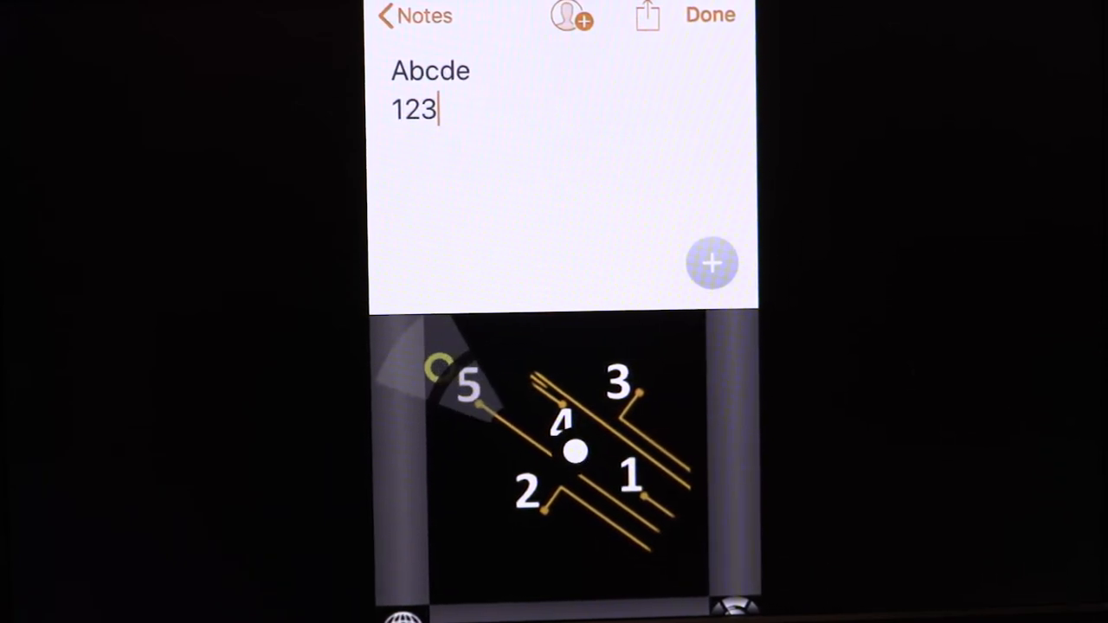
{"action": "type", "text": "4"}
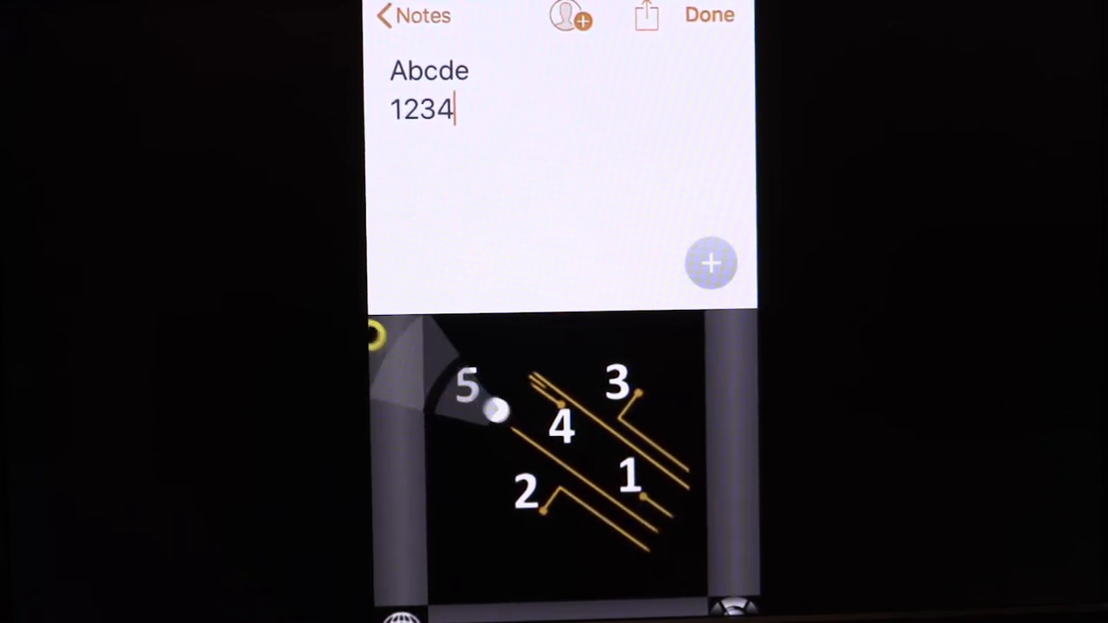
{"action": "type", "text": "5"}
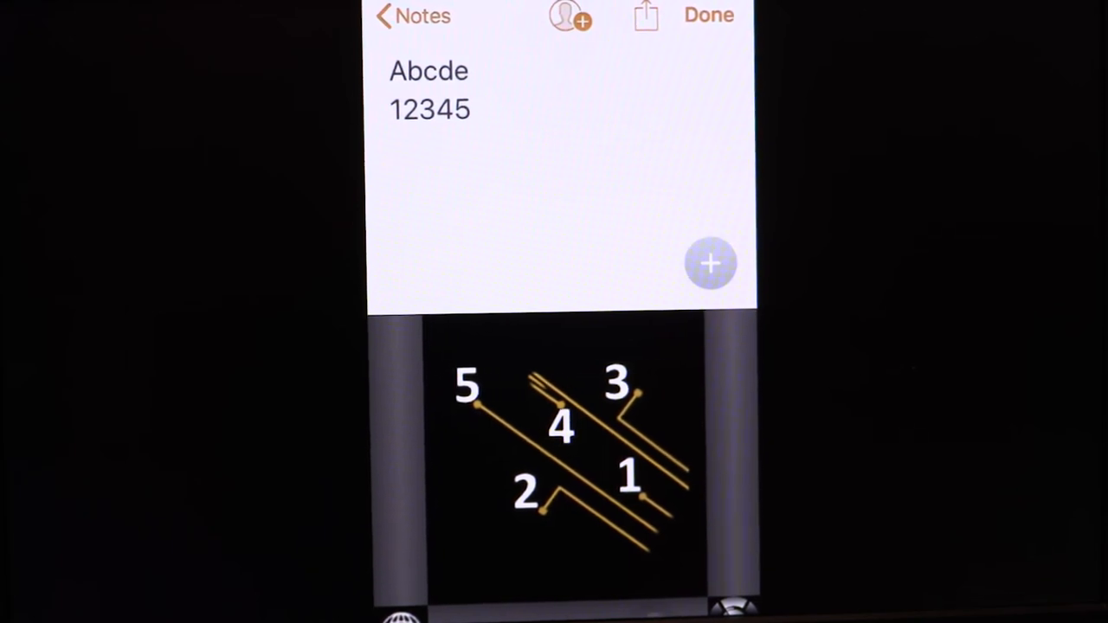